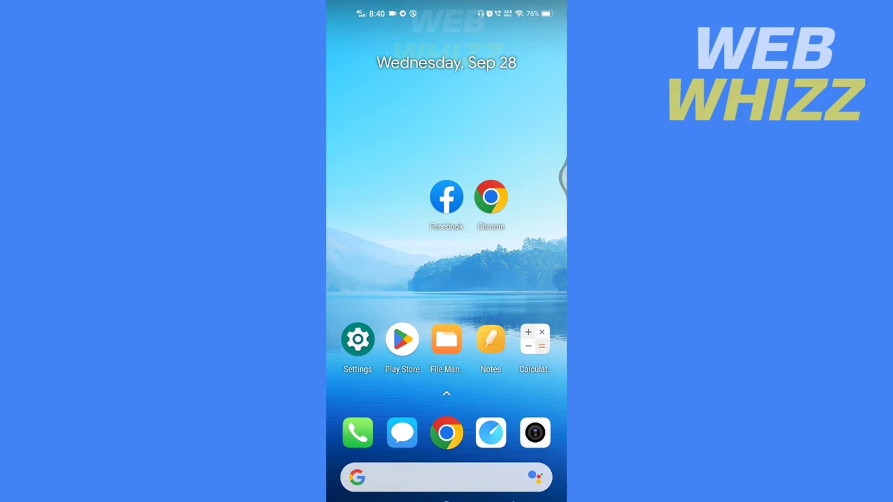
mouse_move(466, 190)
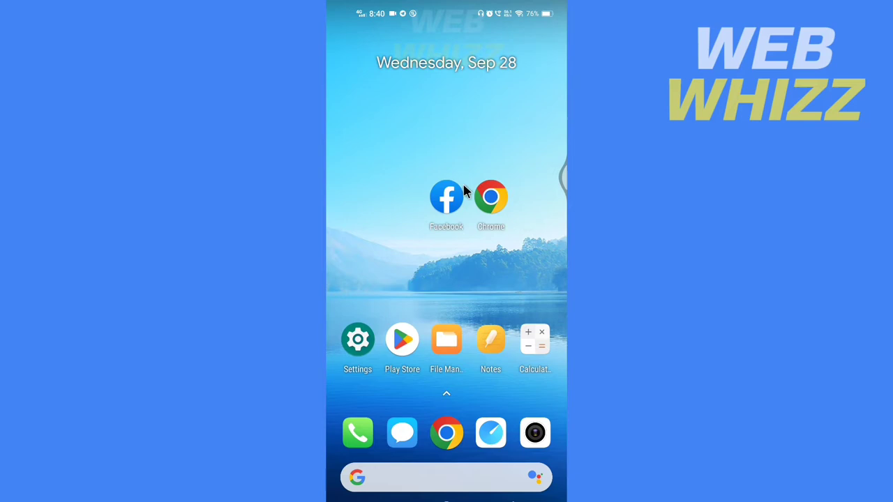
Step: Go to the Web Whizz YT page from Facebook's shortcut menu and show its latest post's options
click(445, 196)
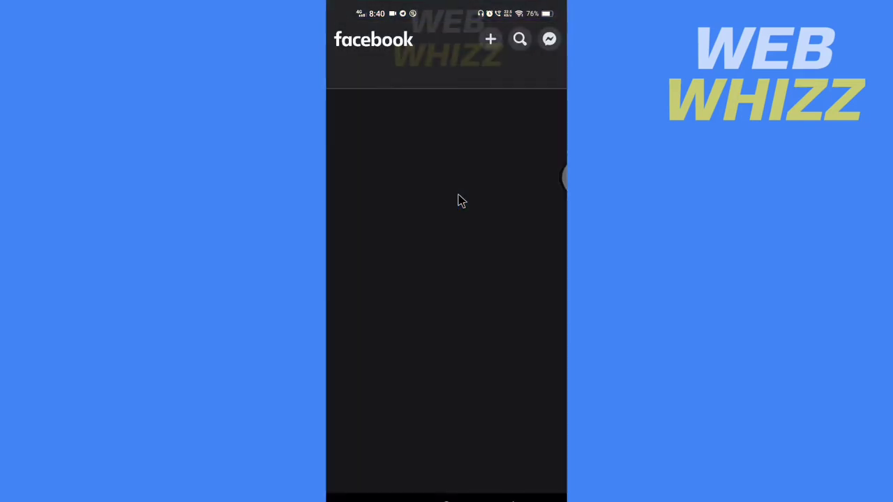
click(547, 38)
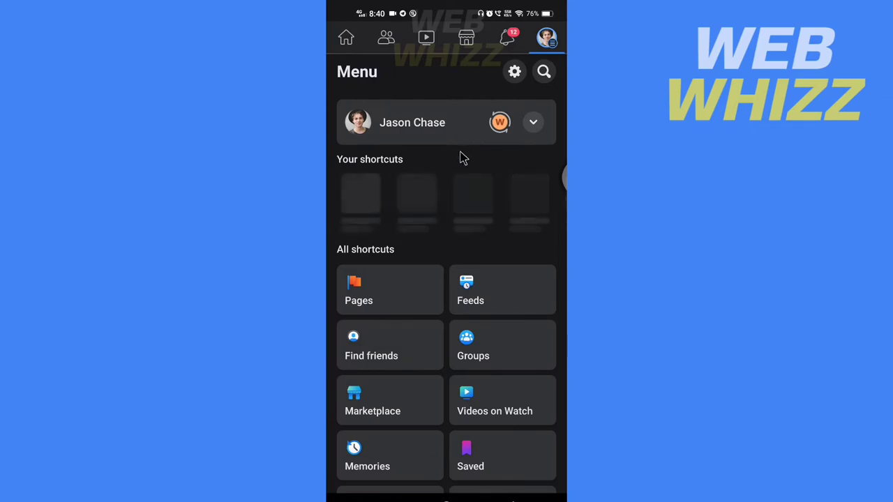
click(499, 122)
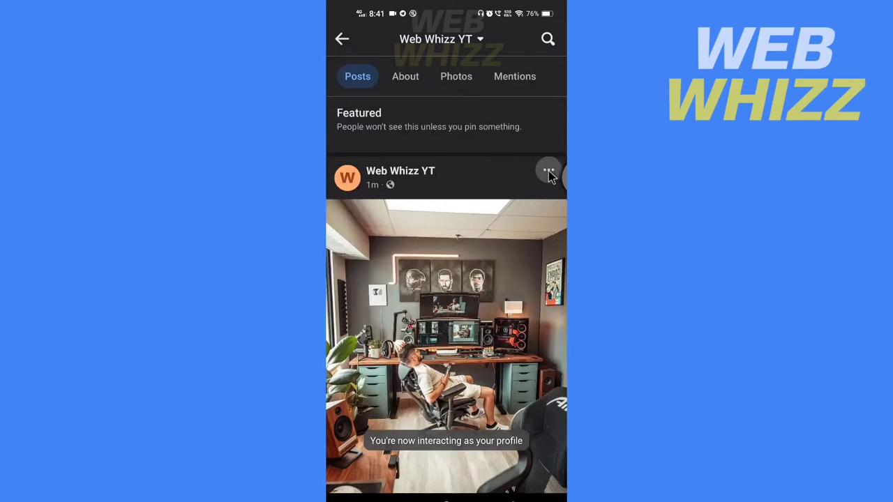
click(549, 170)
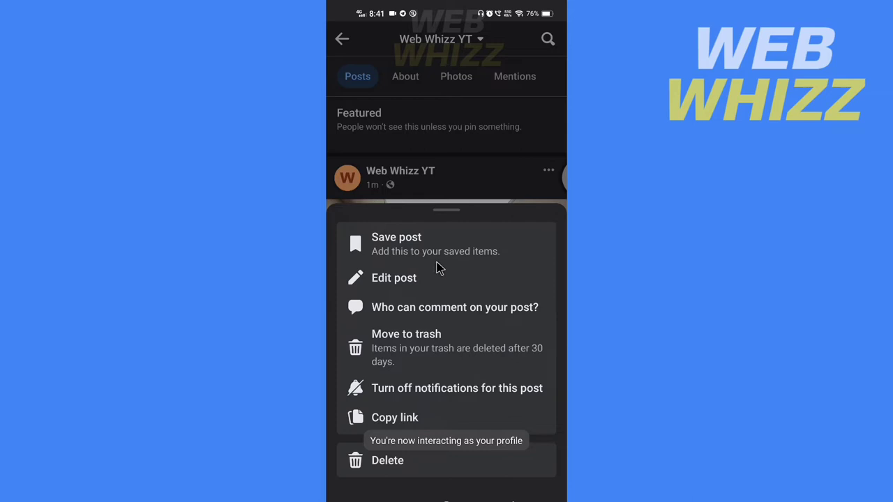
mouse_move(423, 340)
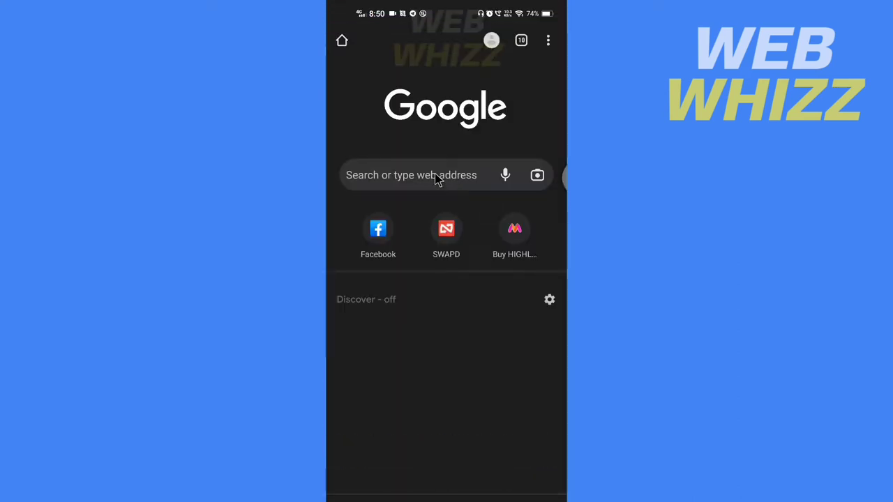
Step: Load facebook.com in Chrome and request the Desktop site version
click(411, 176)
text(https://www.facebook.com)
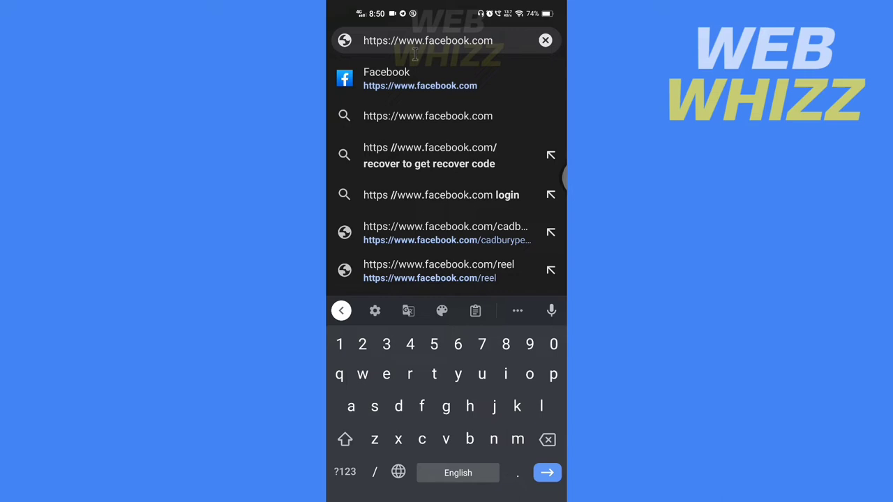
click(547, 473)
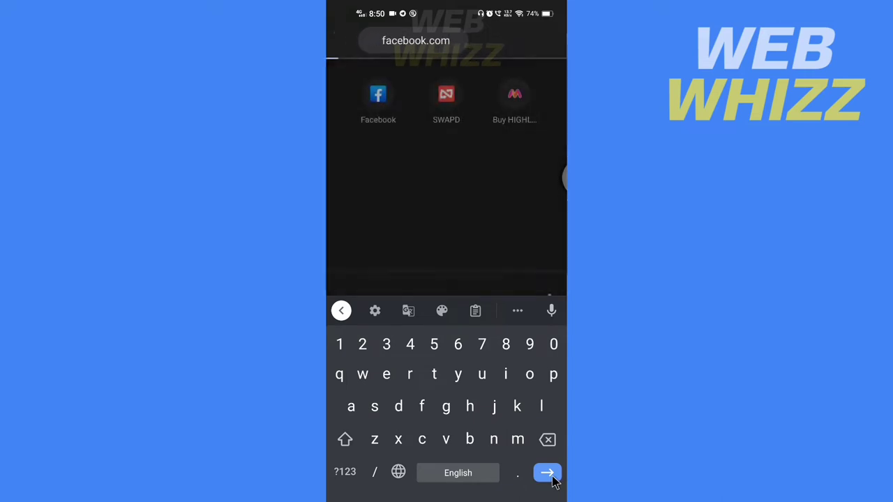
click(547, 472)
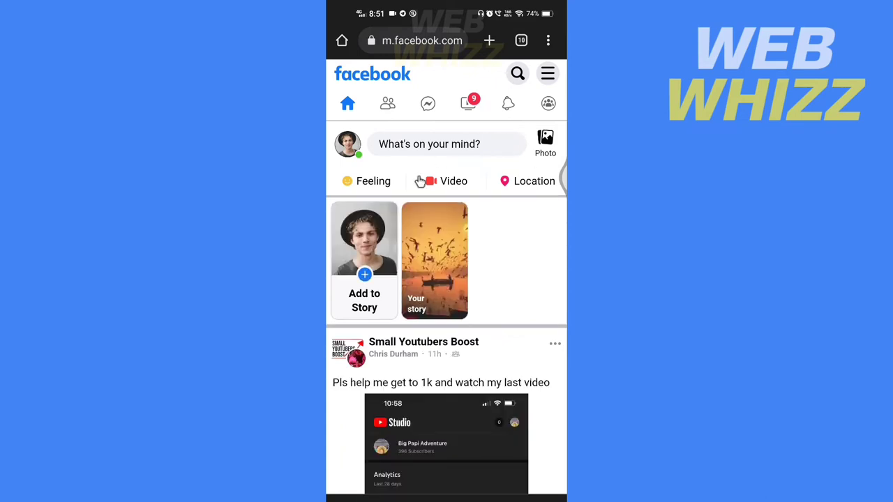
mouse_move(379, 316)
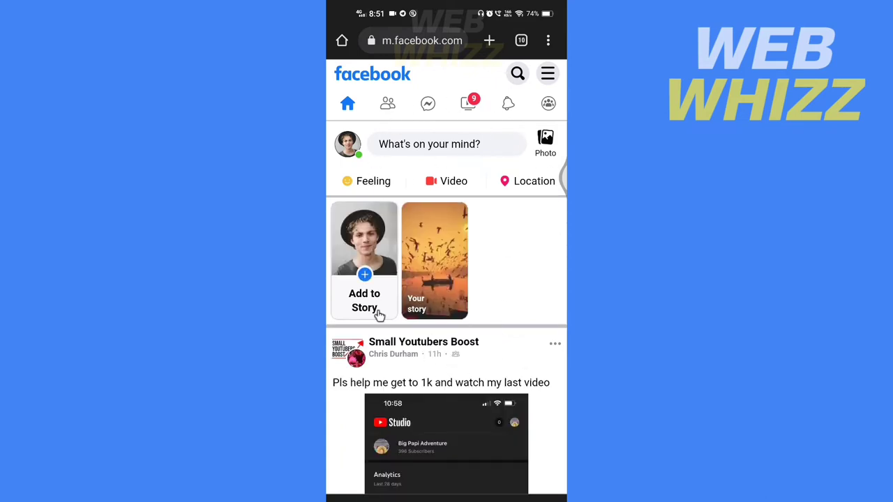
mouse_move(424, 208)
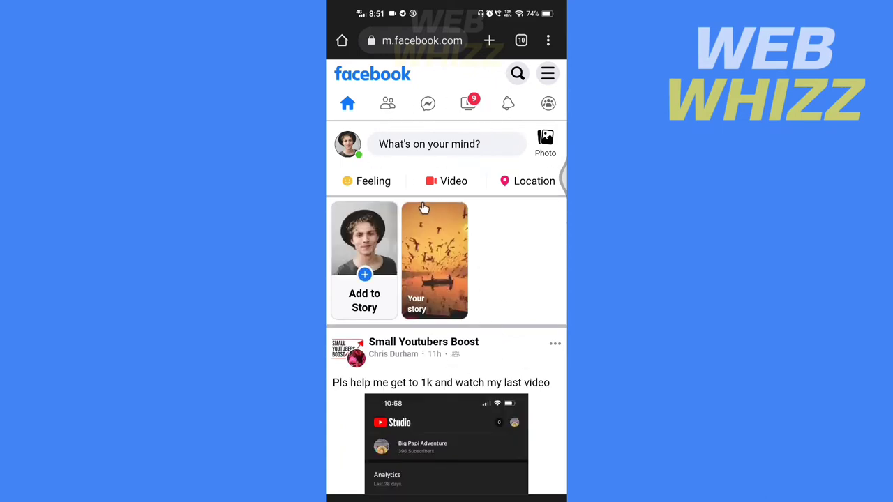
mouse_move(459, 151)
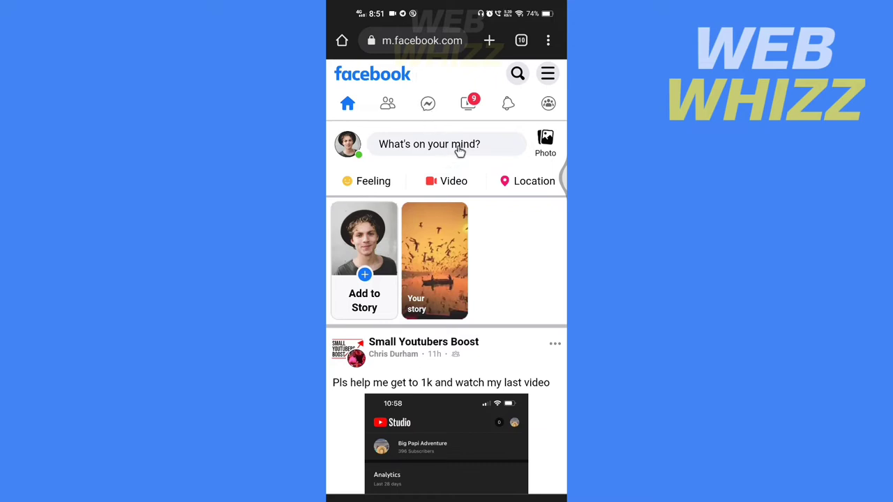
mouse_move(484, 223)
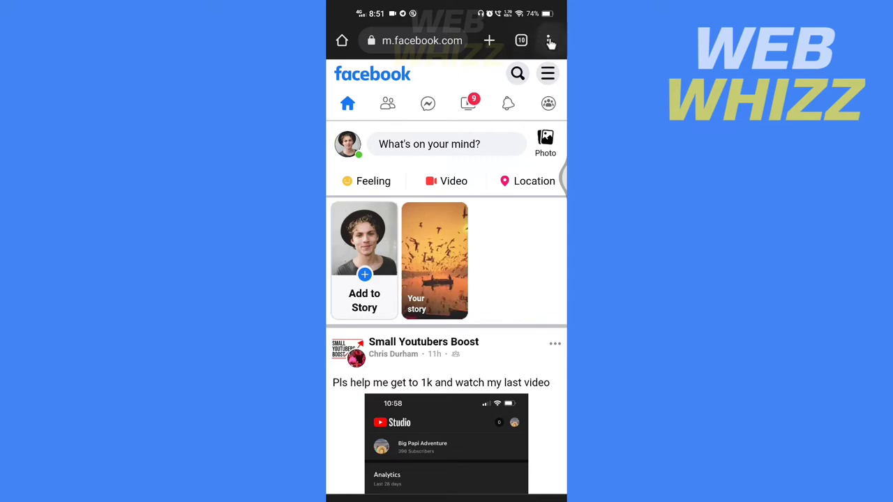
click(550, 39)
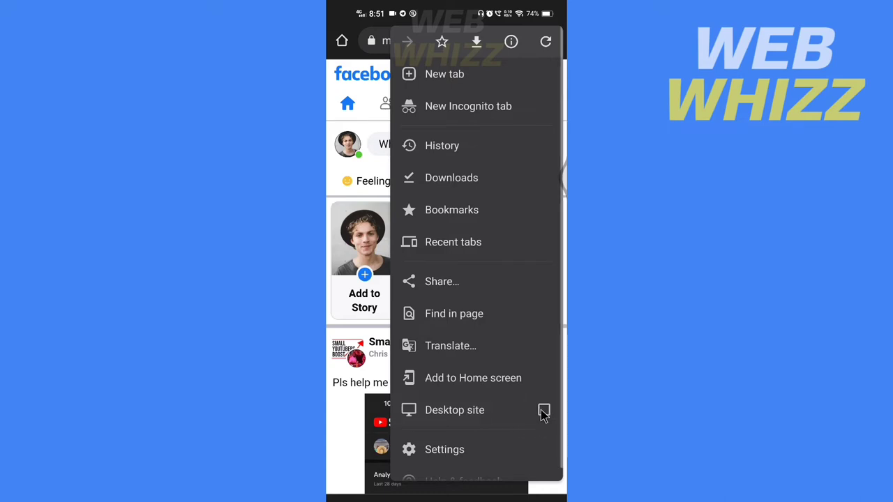
click(454, 409)
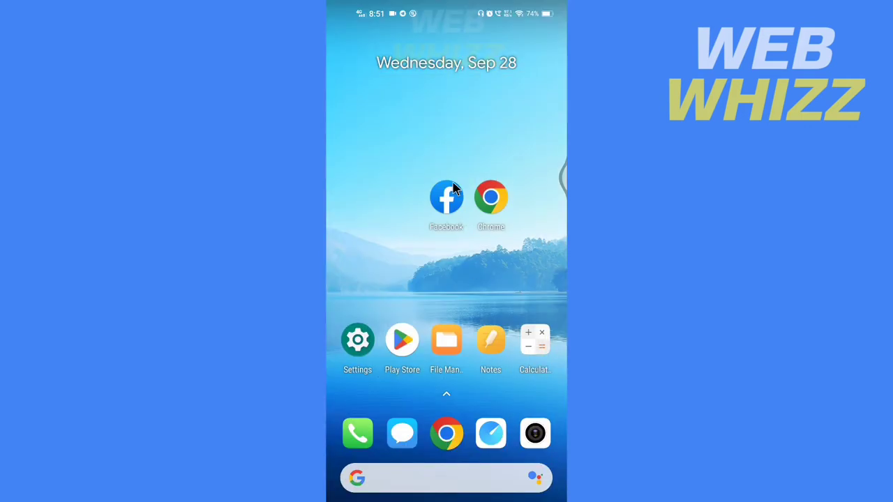
Step: Go to the Web Whizz YT page via the Facebook menu and copy its Page link
click(446, 196)
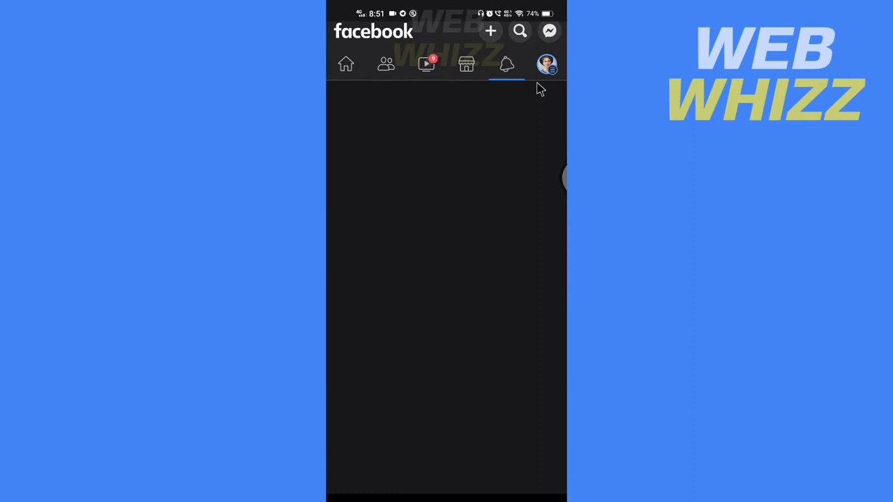
click(546, 64)
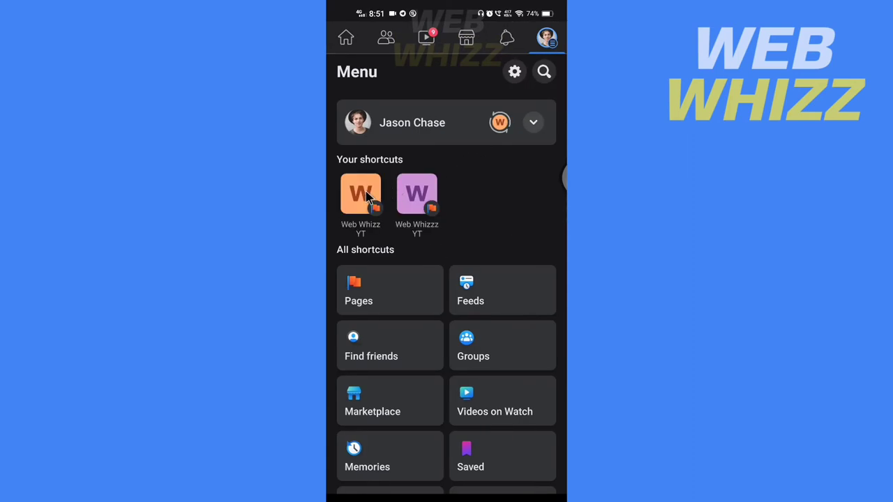
click(361, 194)
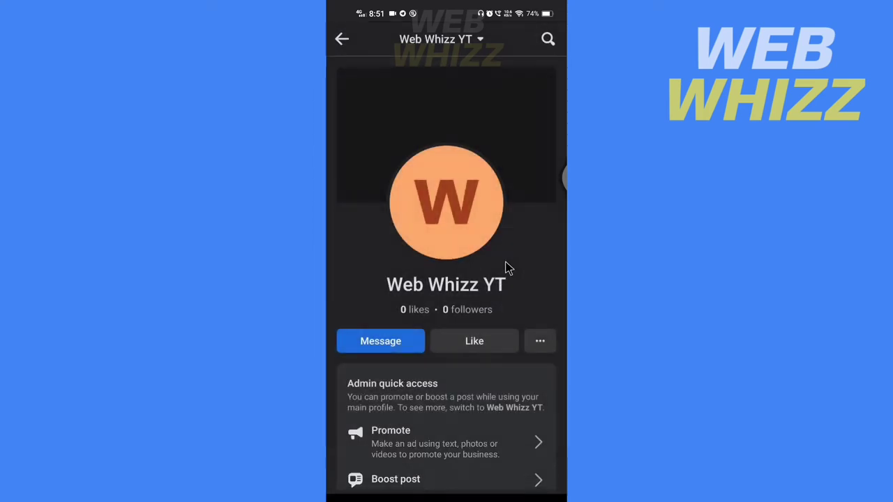
scroll(up, 3)
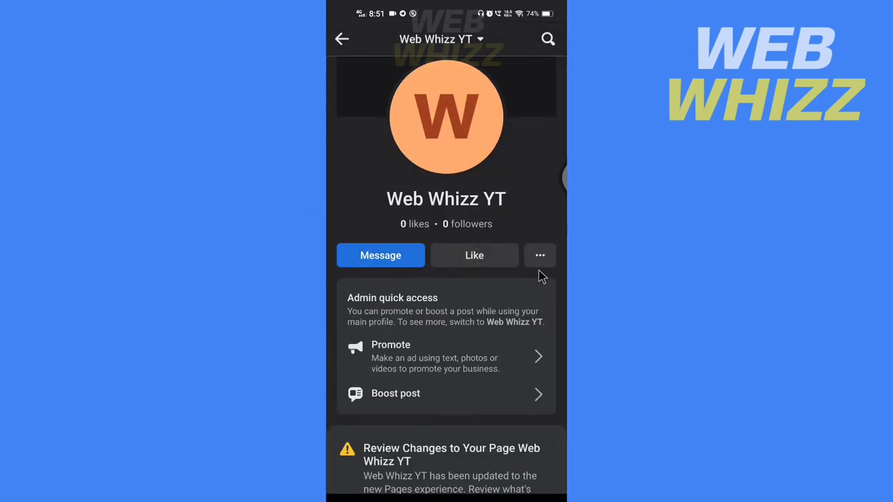
click(539, 256)
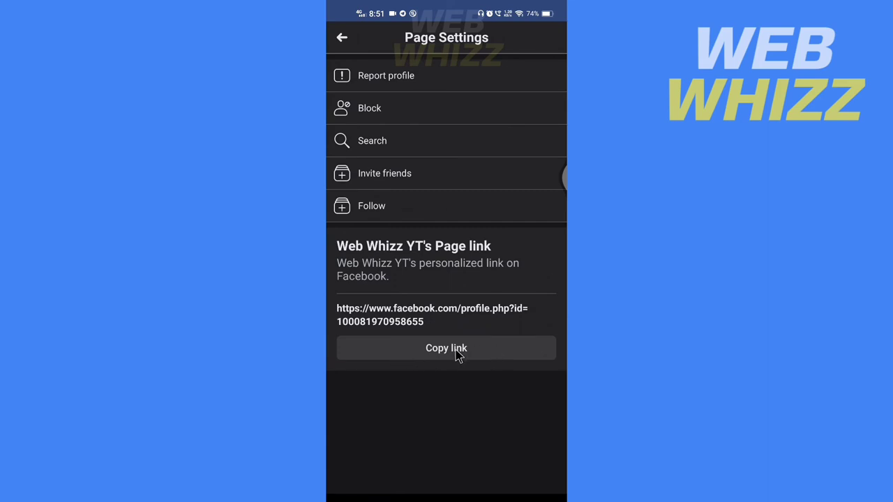
click(445, 348)
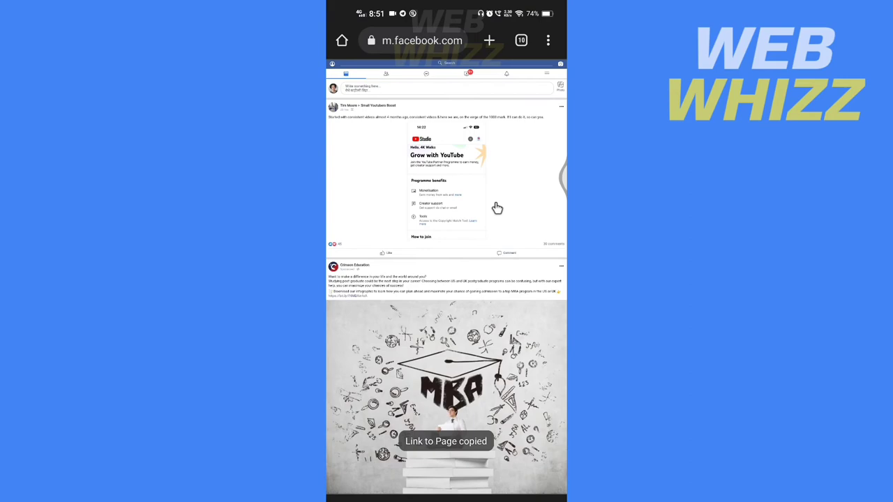
Step: Open the pasted Web Whizz YT link in Chrome and switch to acting as the Page
click(421, 40)
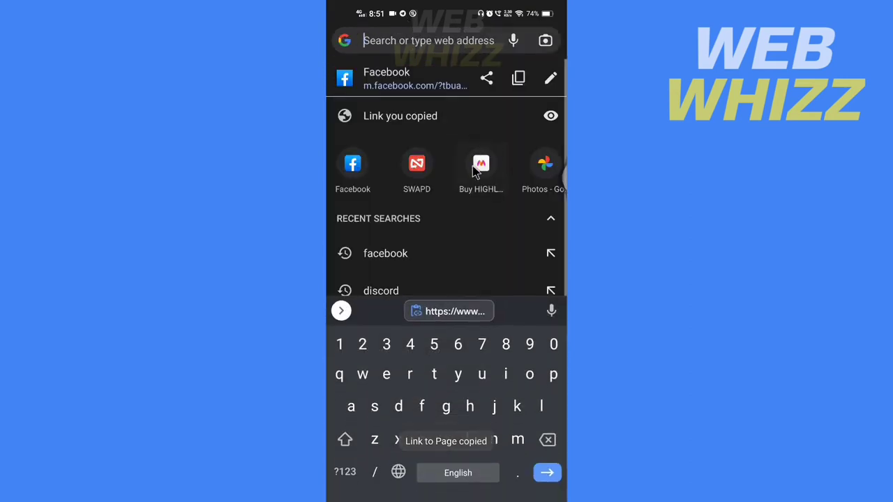
click(548, 472)
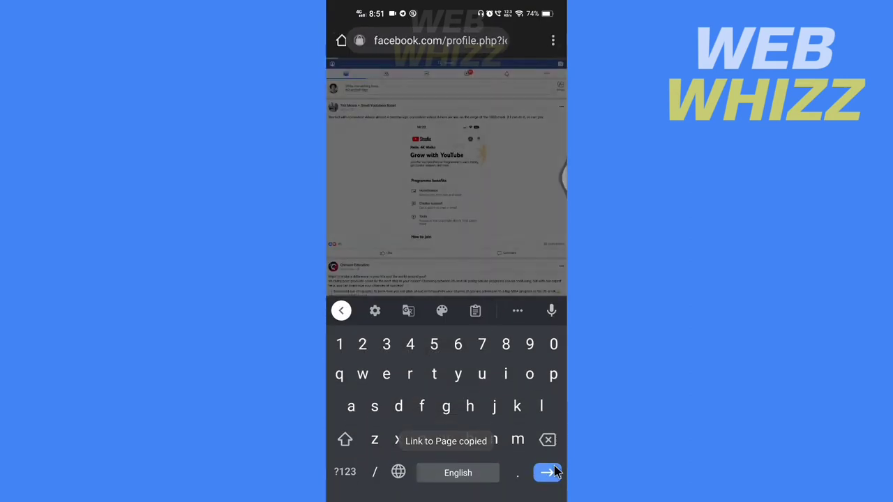
click(546, 472)
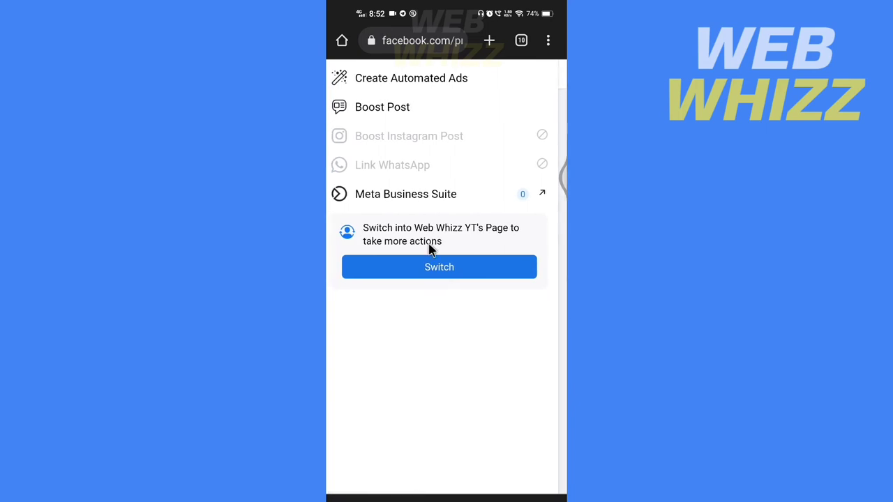
mouse_move(498, 319)
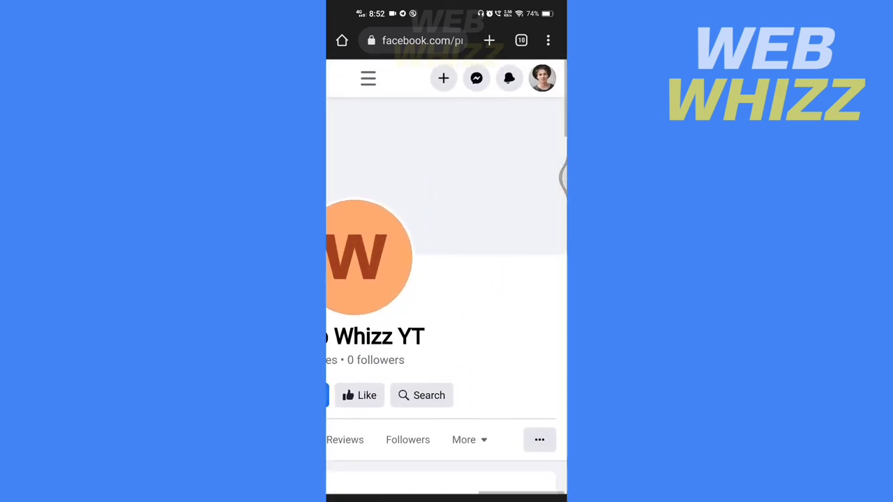
mouse_move(542, 77)
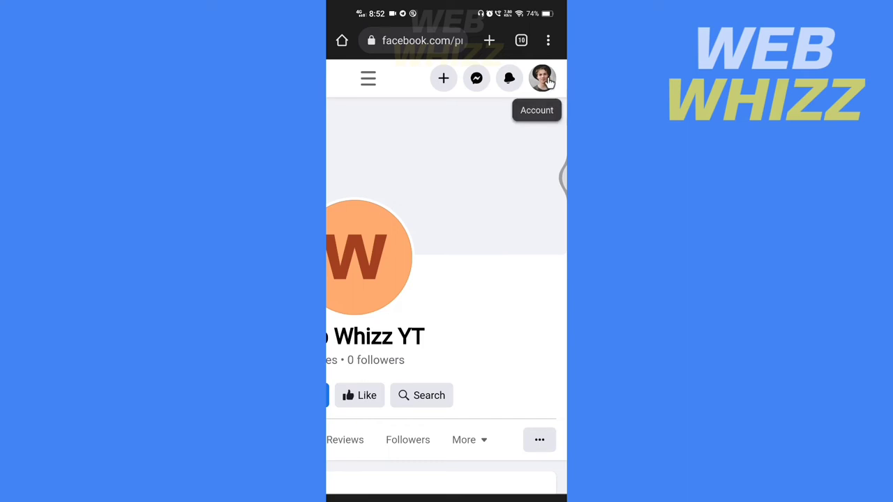
click(542, 78)
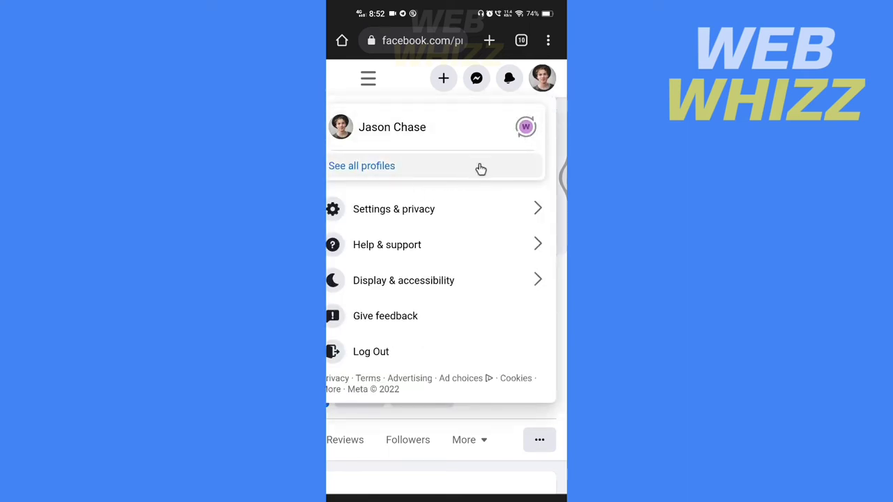
click(362, 165)
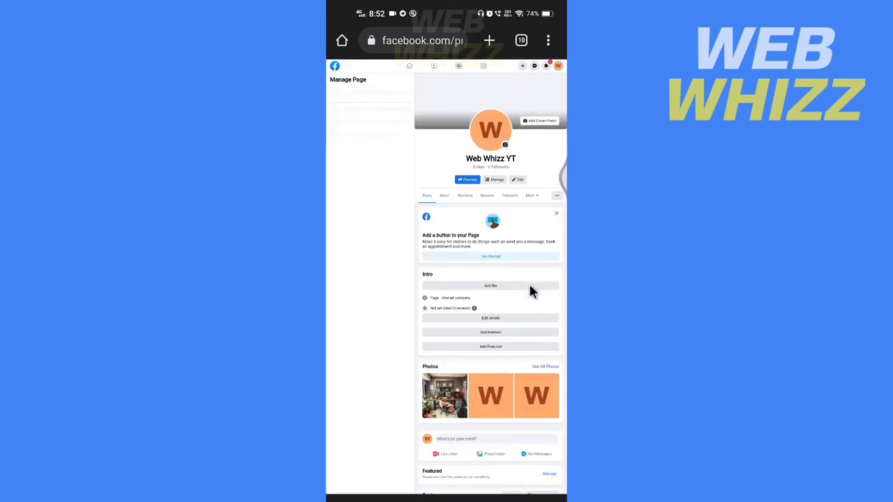
Step: Scroll down to the desk-setup photo post in Posts and pin it
scroll(down, 3)
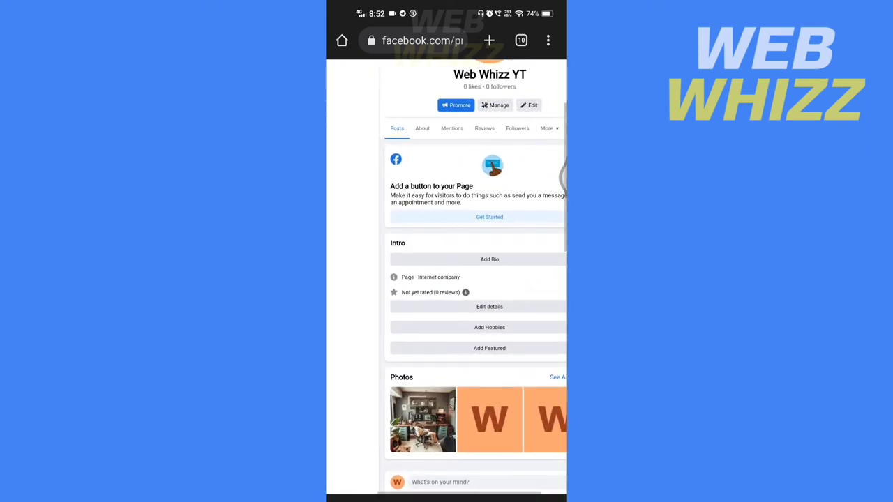
scroll(down, 3)
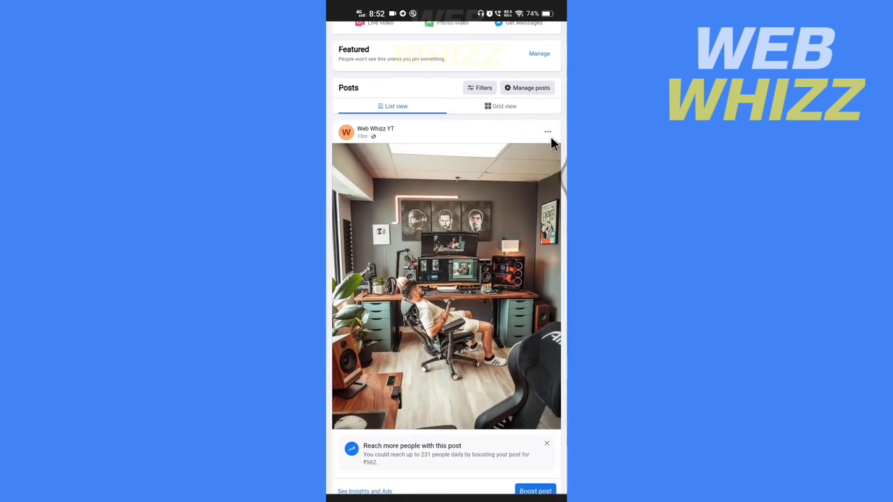
click(548, 132)
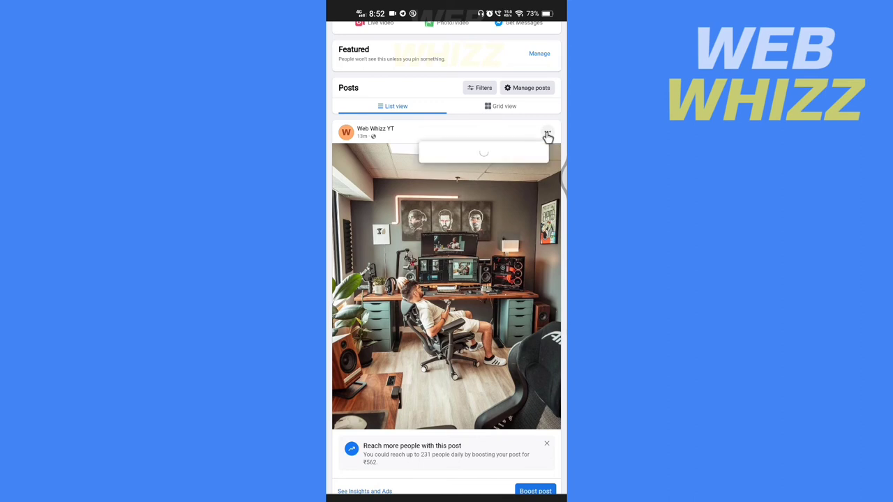
click(548, 132)
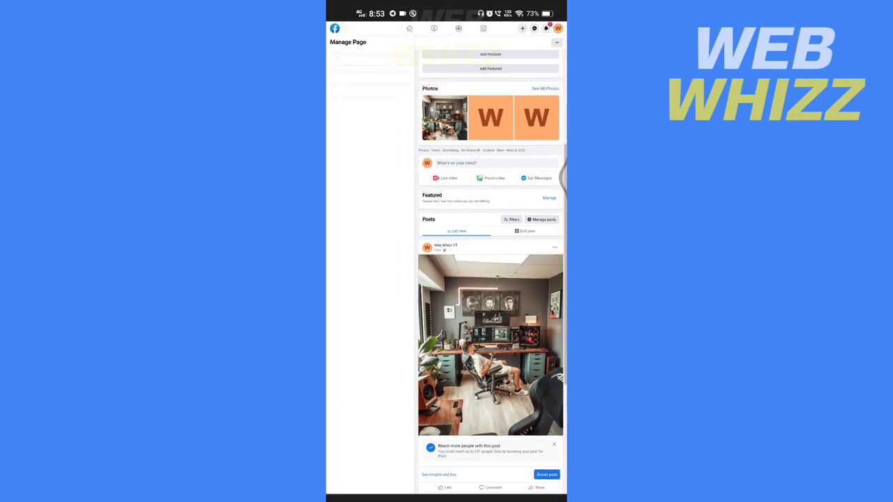
Step: Scroll Web Whizz YT's timeline to find the pinned desk-setup post above the Posts list
scroll(up, 3)
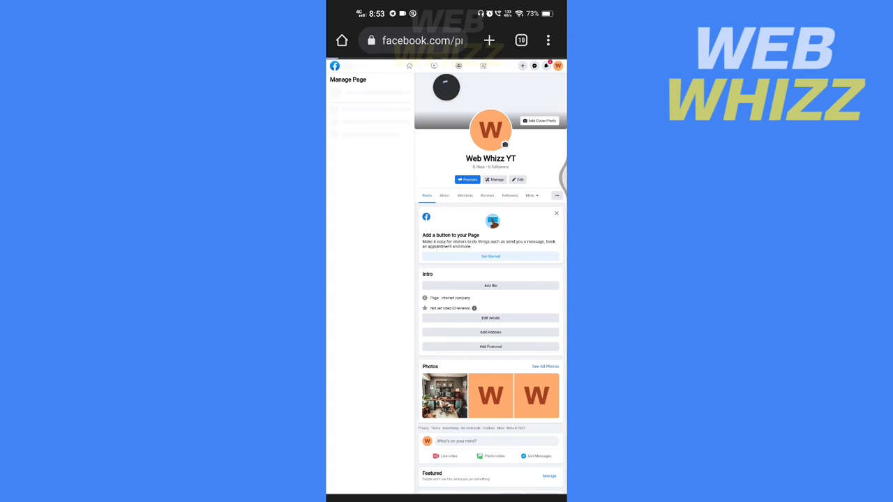
scroll(down, 3)
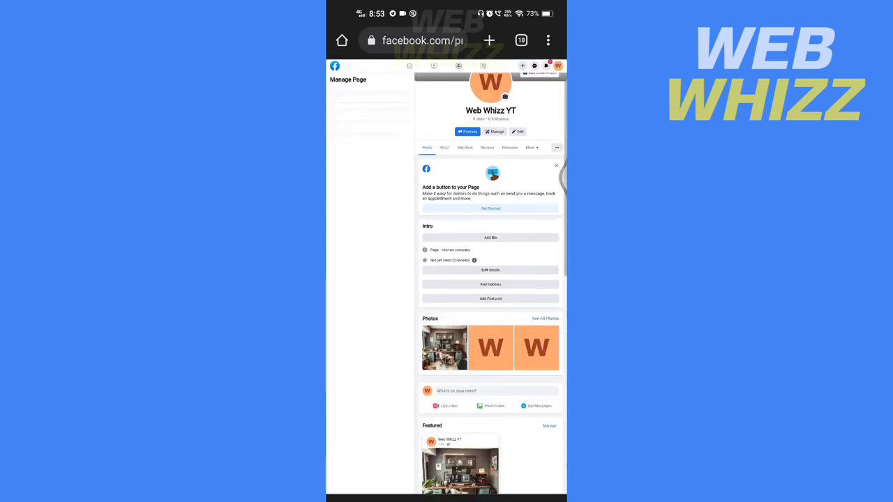
scroll(down, 3)
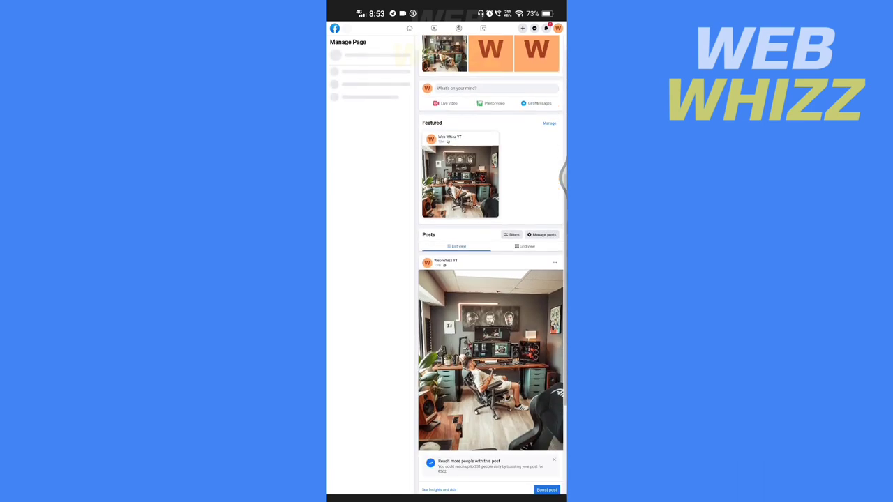
scroll(up, 3)
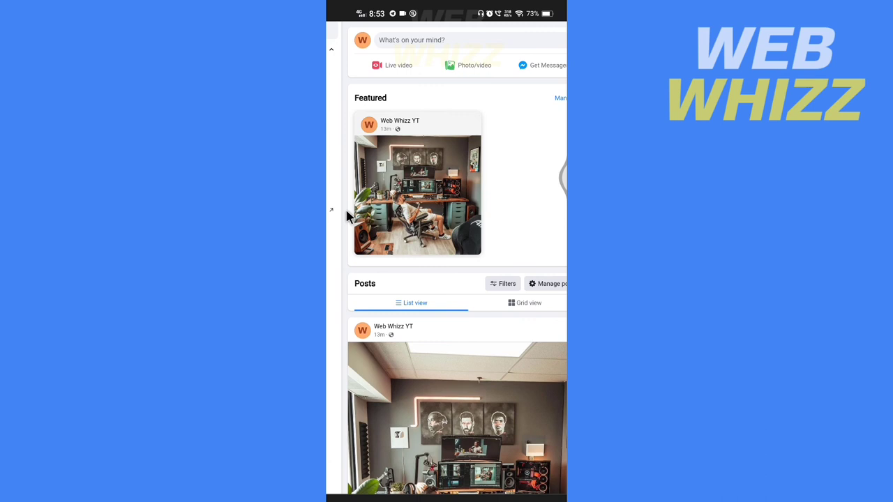
mouse_move(398, 174)
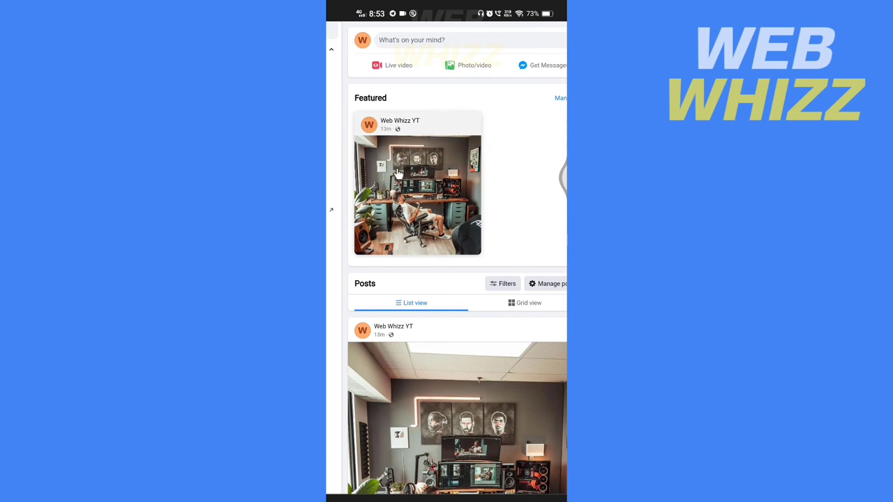
mouse_move(483, 139)
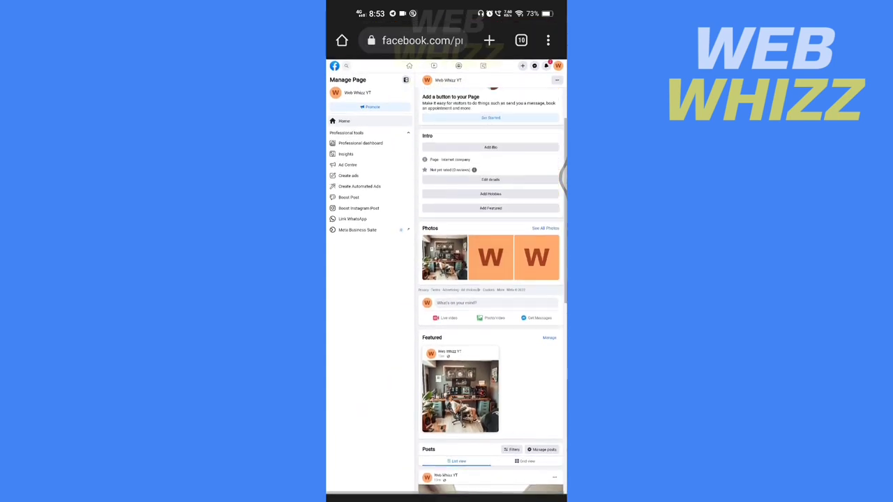
scroll(down, 3)
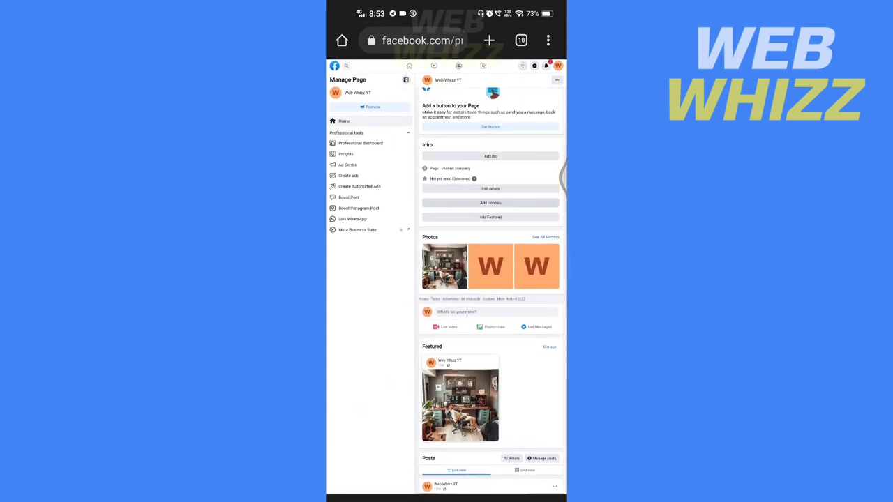